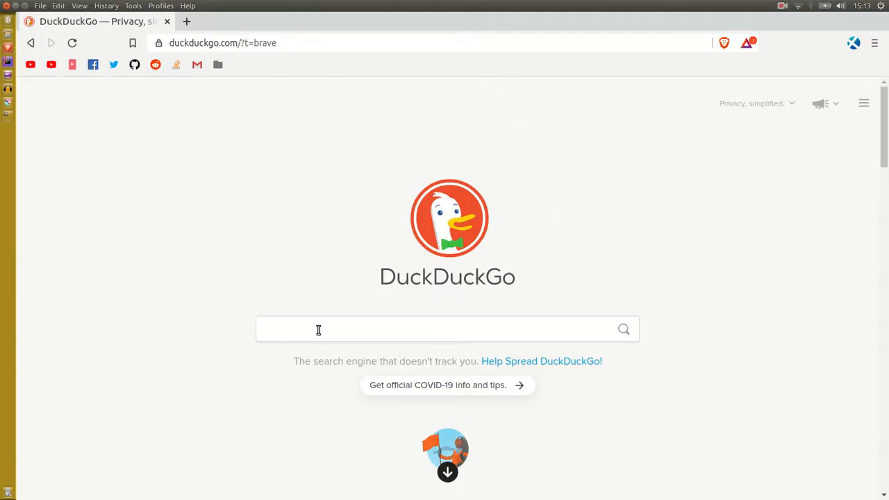
Step: Search 'oracle.com java 14' and reach the JDK 14 downloads table on Oracle's site
{"action": "type", "text": "oracle.com java 14"}
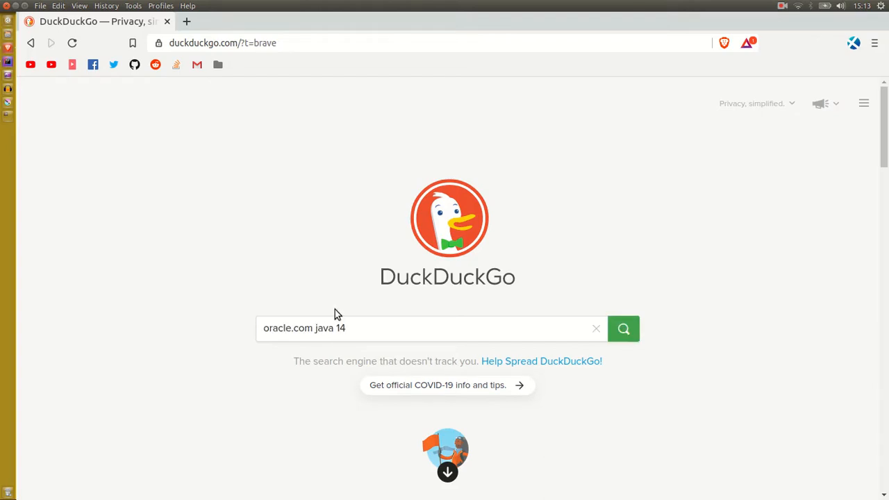
{"action": "left_click", "coordinate": [622, 328]}
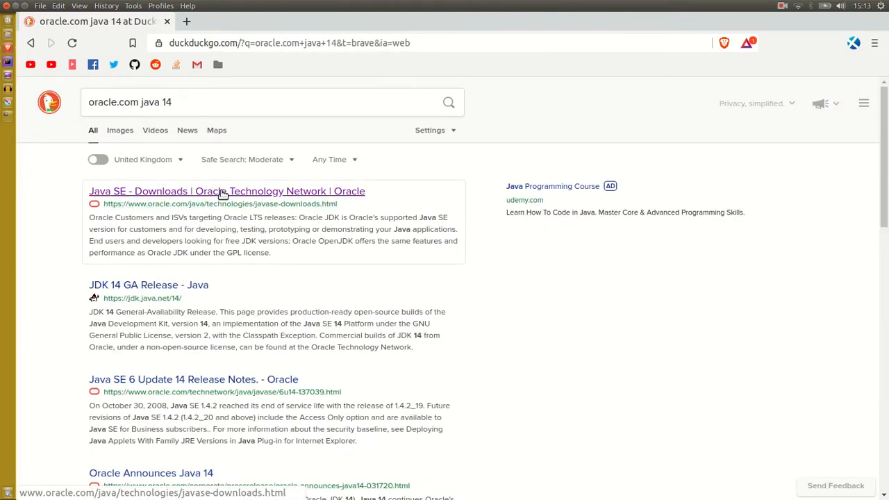
{"action": "left_click", "coordinate": [226, 191]}
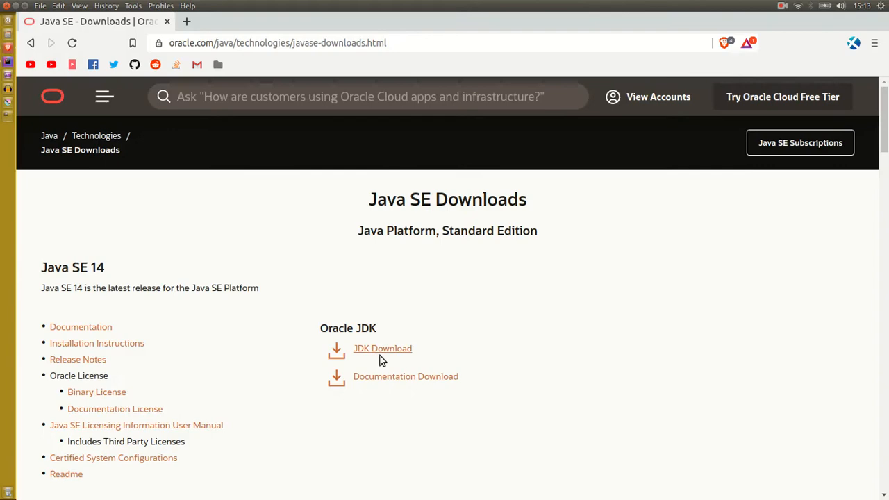
{"action": "left_click", "coordinate": [382, 348]}
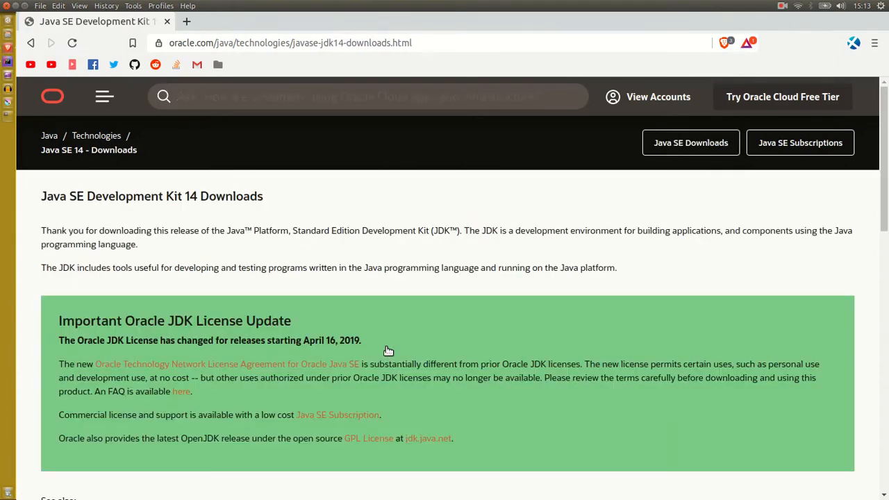
{"action": "scroll", "scroll_direction": "down", "scroll_amount": 3}
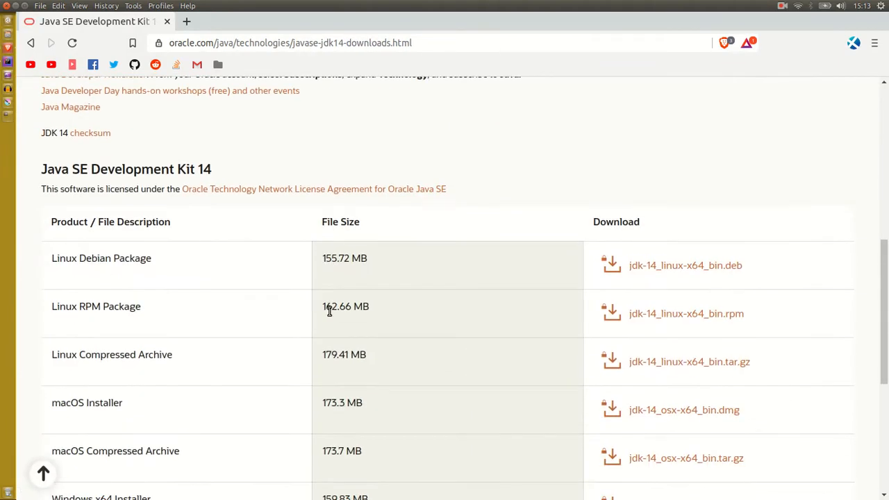
{"action": "scroll", "scroll_direction": "down", "scroll_amount": 3}
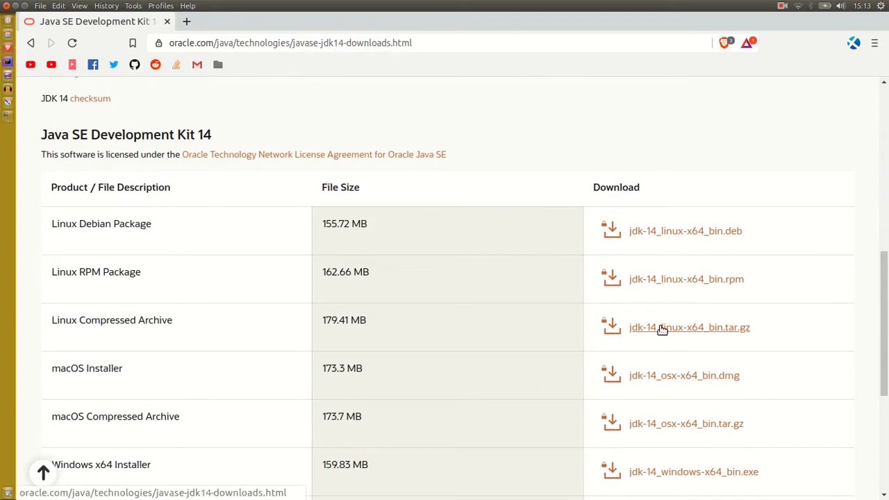
Step: Accept the Oracle license and save jdk-14_linux-x64_bin.tar.gz to Downloads
{"action": "left_click", "coordinate": [688, 328]}
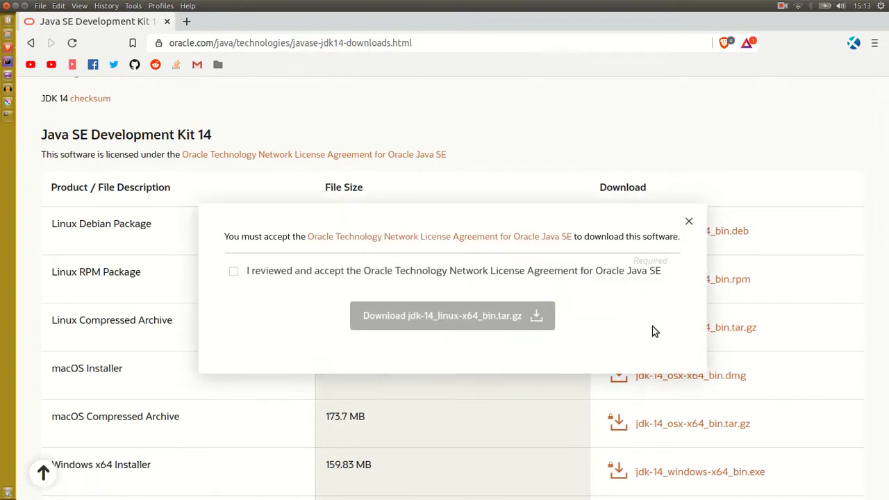
{"action": "left_click", "coordinate": [233, 270]}
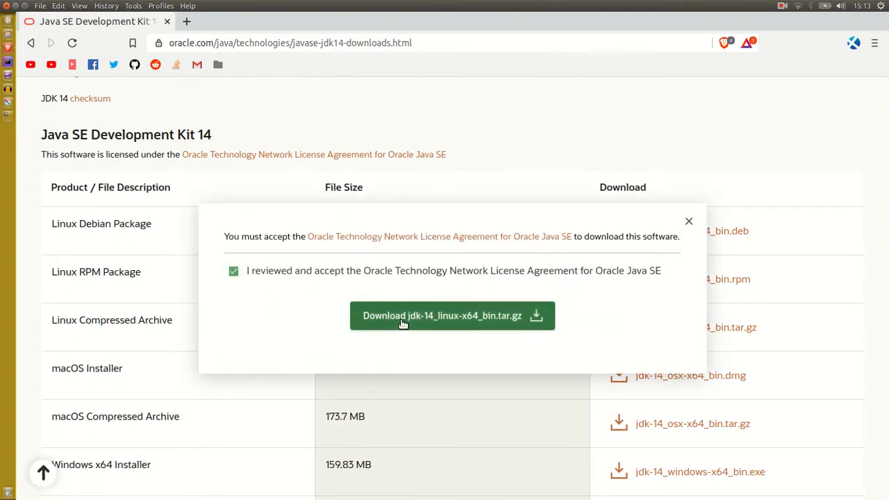
{"action": "left_click", "coordinate": [442, 315]}
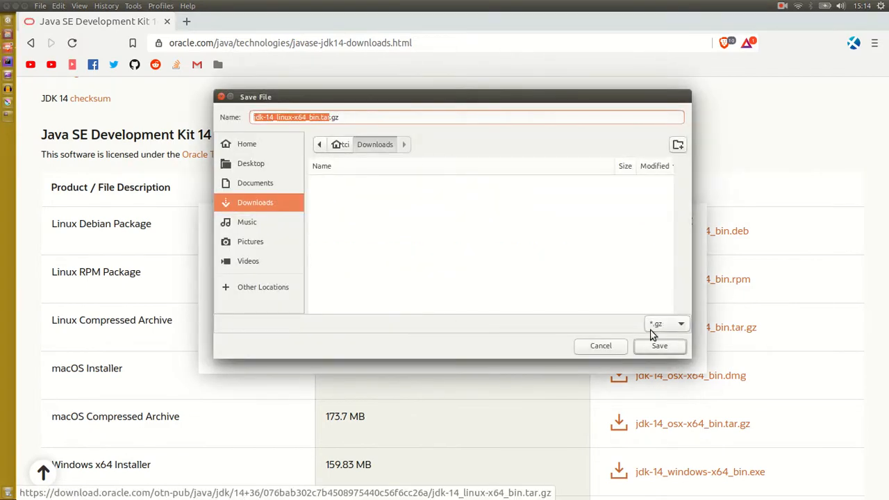
{"action": "left_click", "coordinate": [659, 345]}
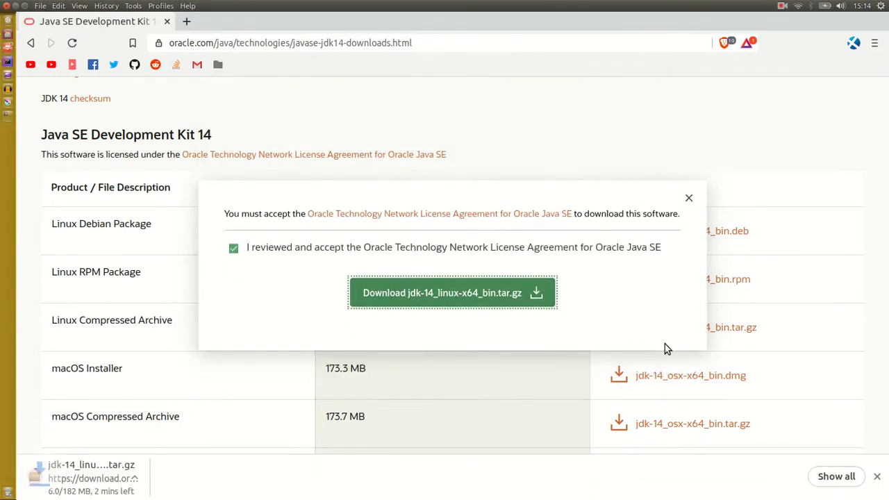
Step: Extract jdk-14_linux-x64_bin.tar.gz in place, producing a jdk-14 folder in Downloads
{"action": "right_click", "coordinate": [538, 167]}
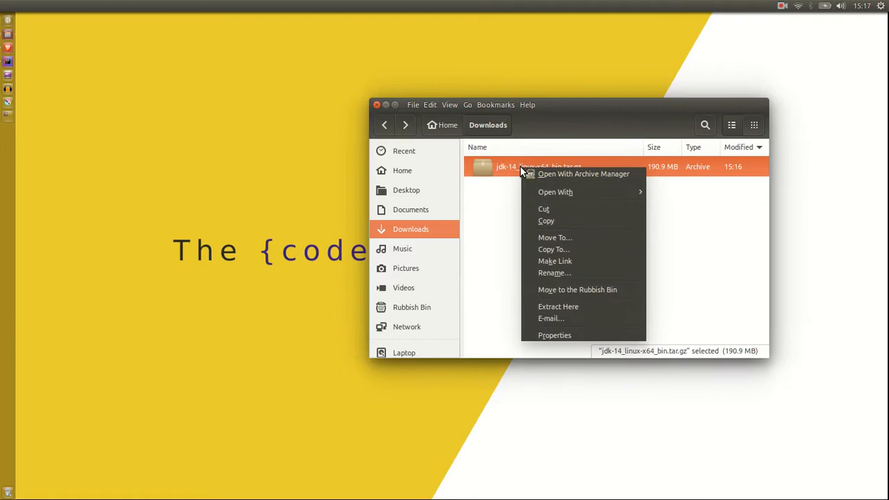
{"action": "left_click", "coordinate": [558, 306]}
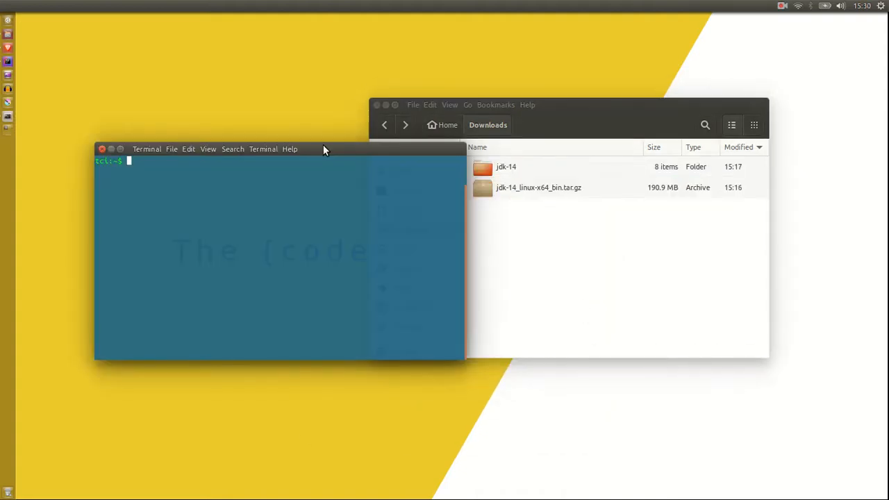
Step: Create the /usr/lib/java directory with sudo mkdir
{"action": "type", "text": "sudo"}
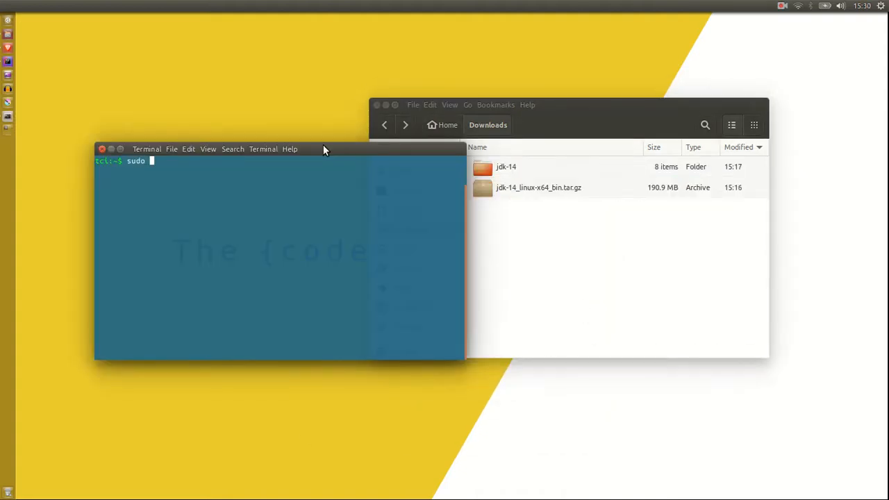
{"action": "type", "text": "mkdir"}
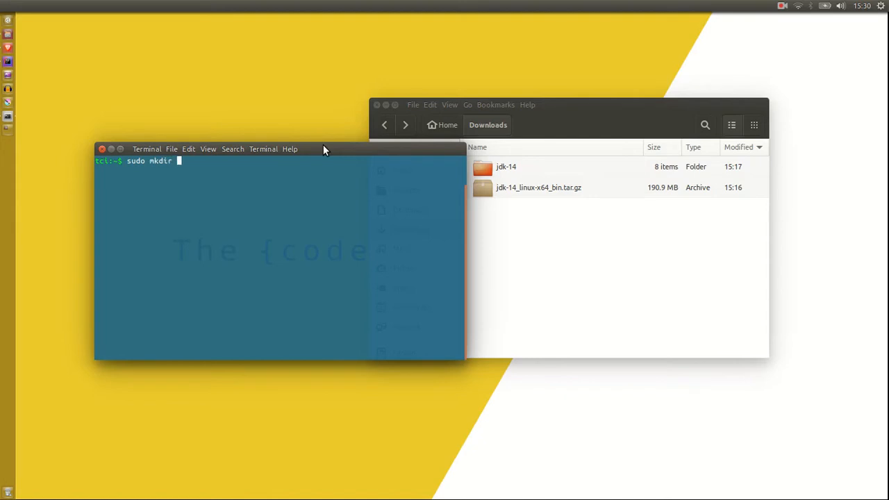
{"action": "type", "text": "/usr/lib"}
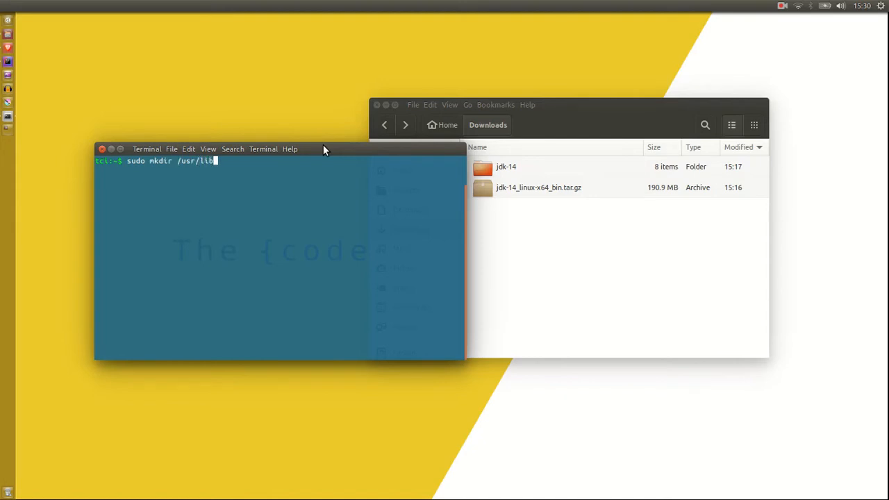
{"action": "type", "text": "/java"}
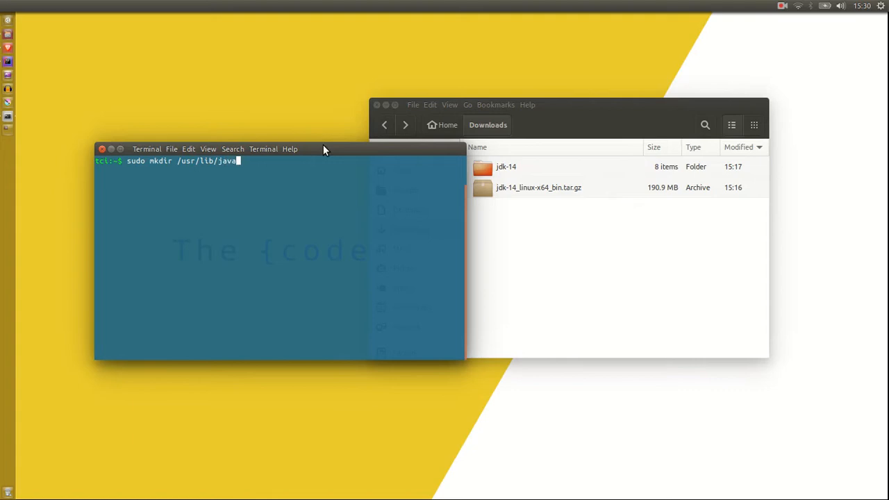
{"action": "key", "text": "Return"}
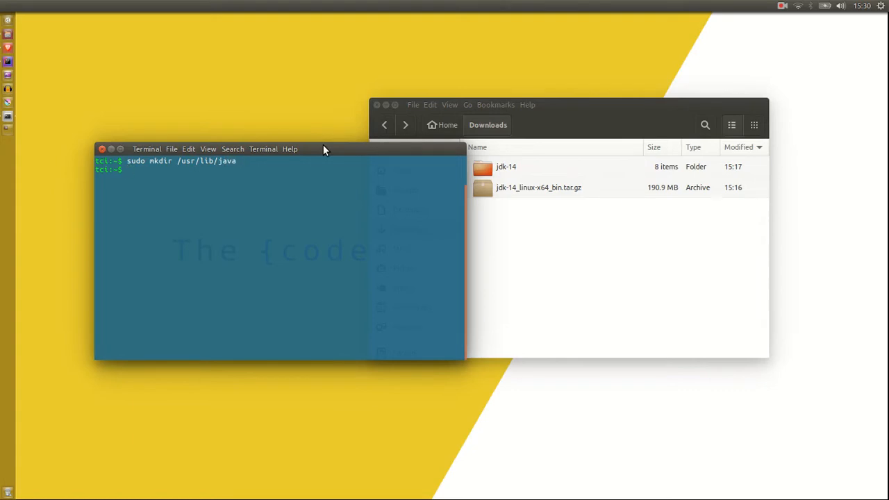
Step: Move the jdk-14 folder from Downloads into /usr/lib/java with sudo mv
{"action": "type", "text": "sudo mv /"}
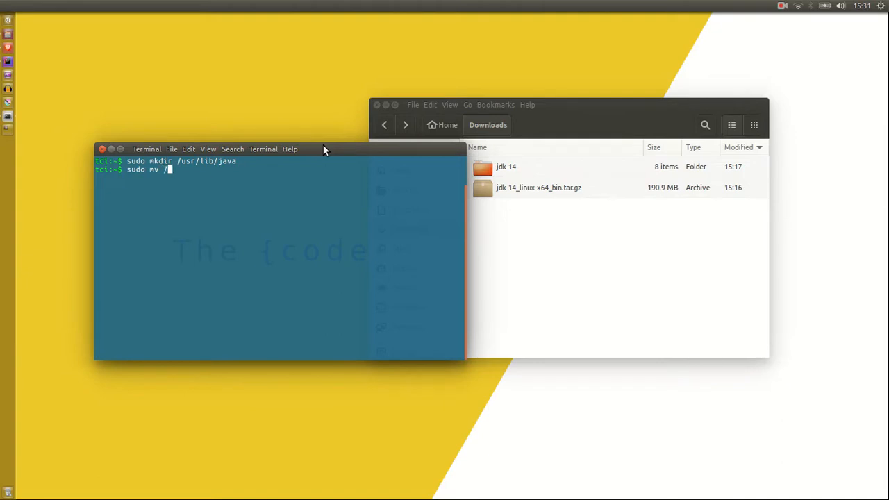
{"action": "type", "text": "home/tci/Dow"}
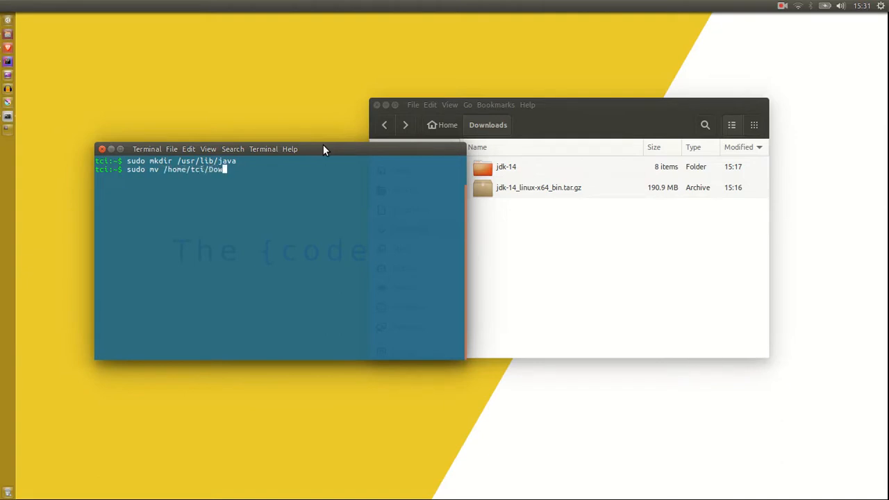
{"action": "type", "text": "nloads/jdk-14"}
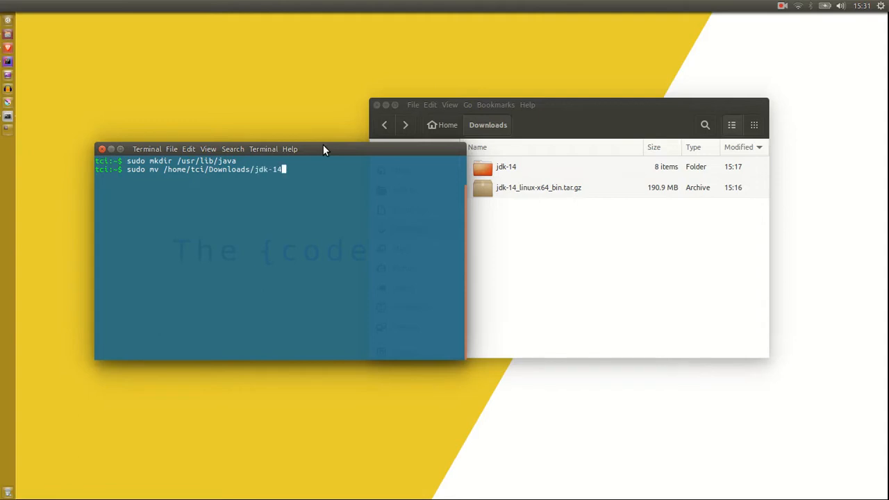
{"action": "type", "text": "usr/lib"}
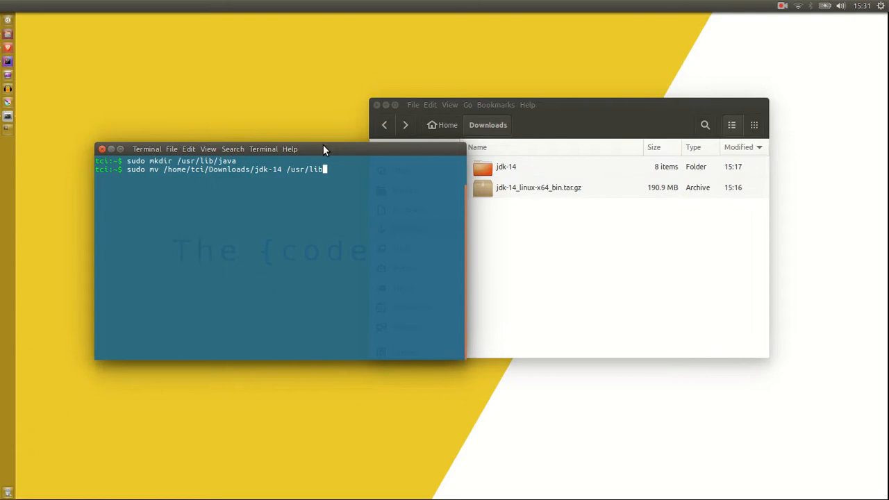
{"action": "type", "text": "java"}
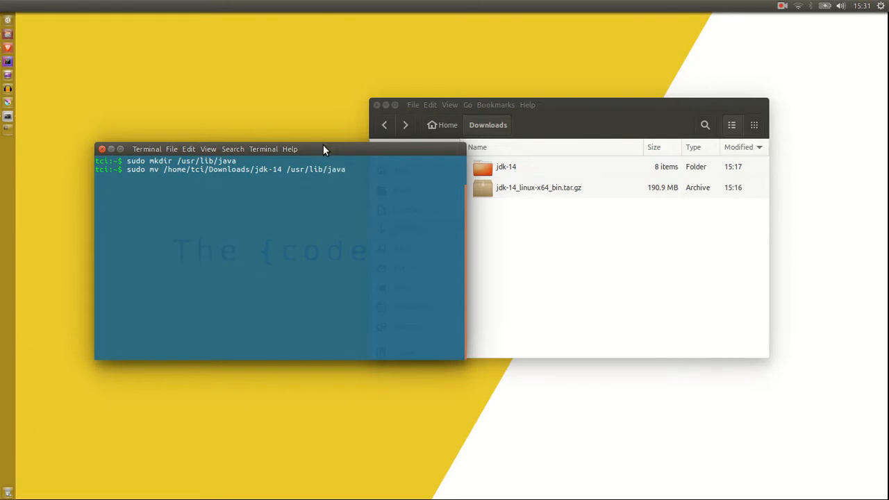
{"action": "key", "text": "Return"}
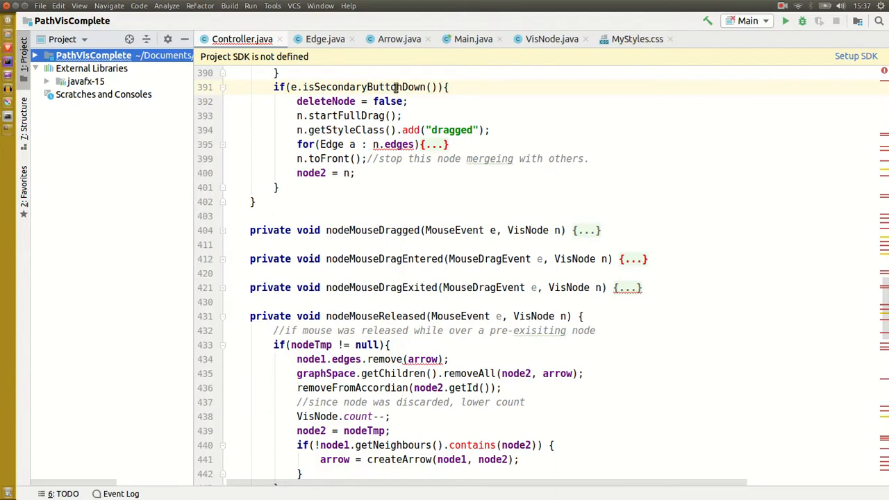
Step: Open Project Structure from the File menu and begin adding a new JDK under SDKs
{"action": "left_click", "coordinate": [40, 5]}
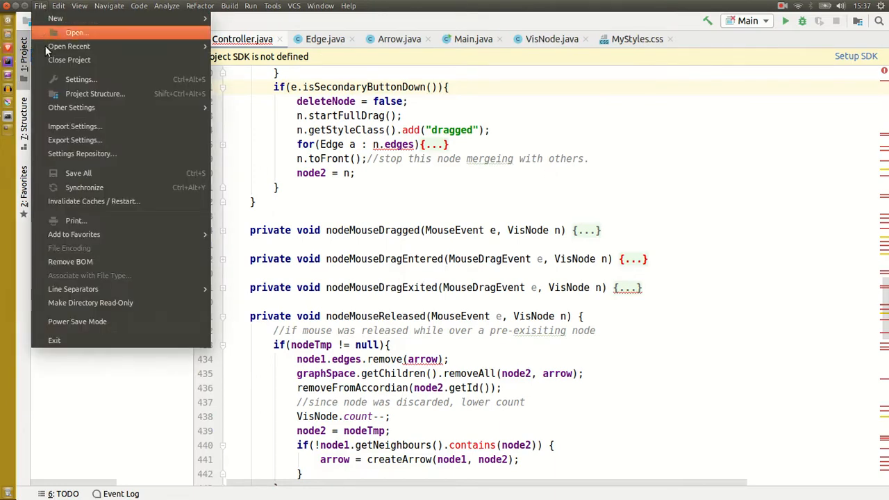
{"action": "left_click", "coordinate": [95, 93]}
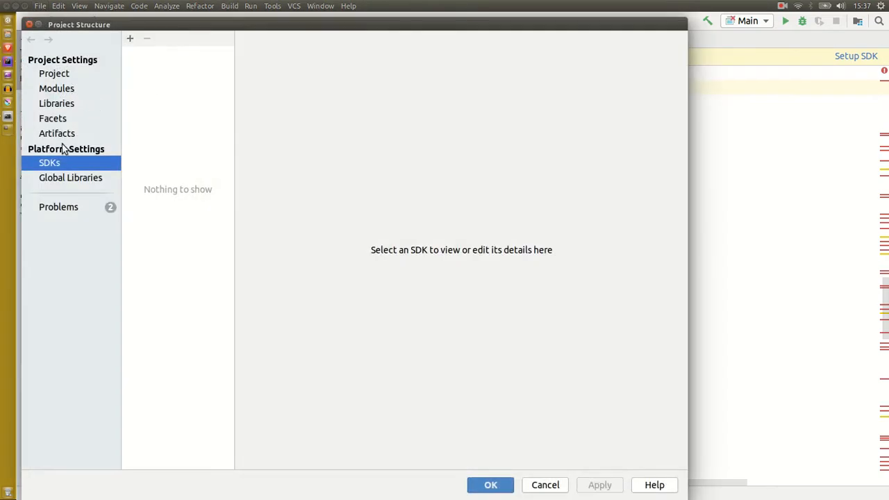
{"action": "left_click", "coordinate": [130, 38]}
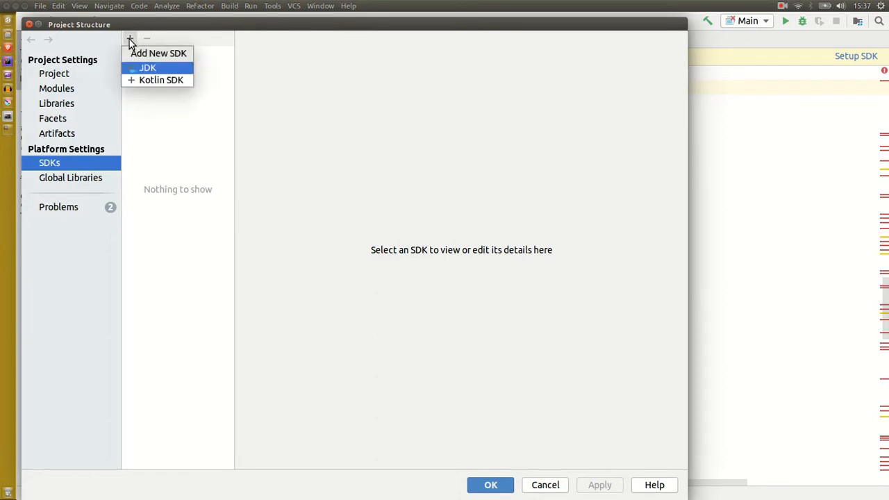
{"action": "left_click", "coordinate": [148, 67]}
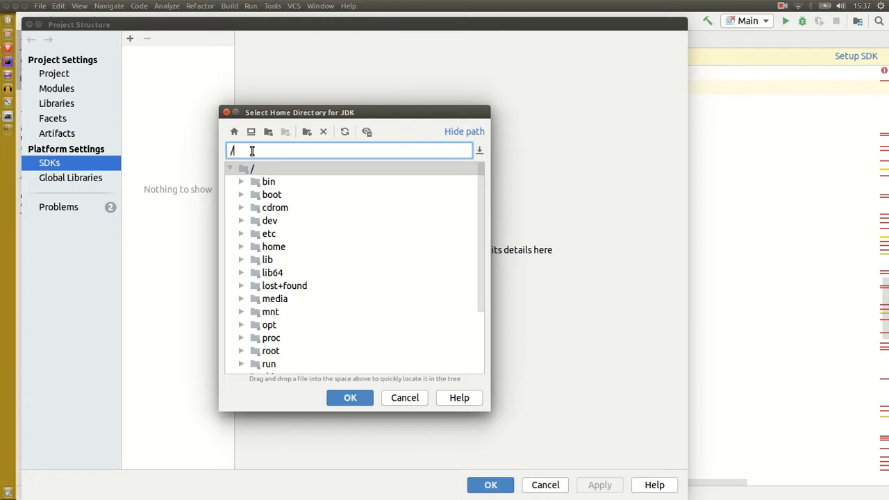
Step: Choose /usr/lib/java/jdk-14 as the new JDK's home directory and confirm
{"action": "type", "text": "/usr/lib/java/"}
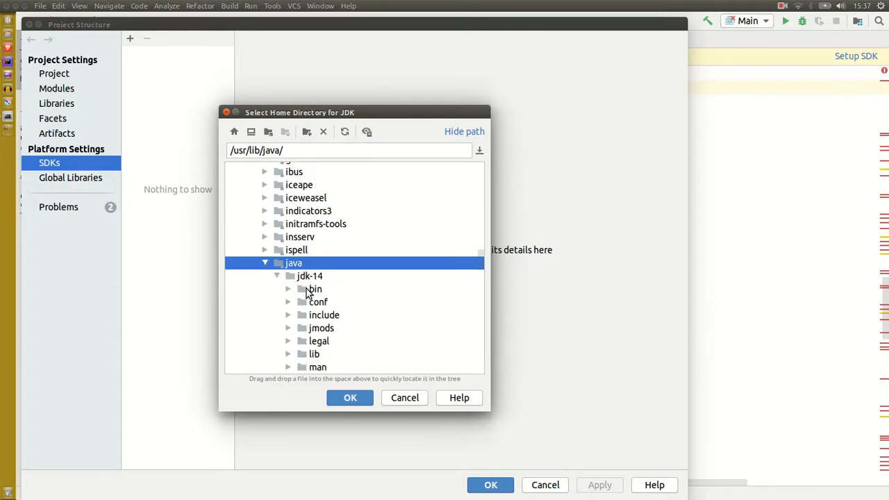
{"action": "left_click", "coordinate": [310, 275]}
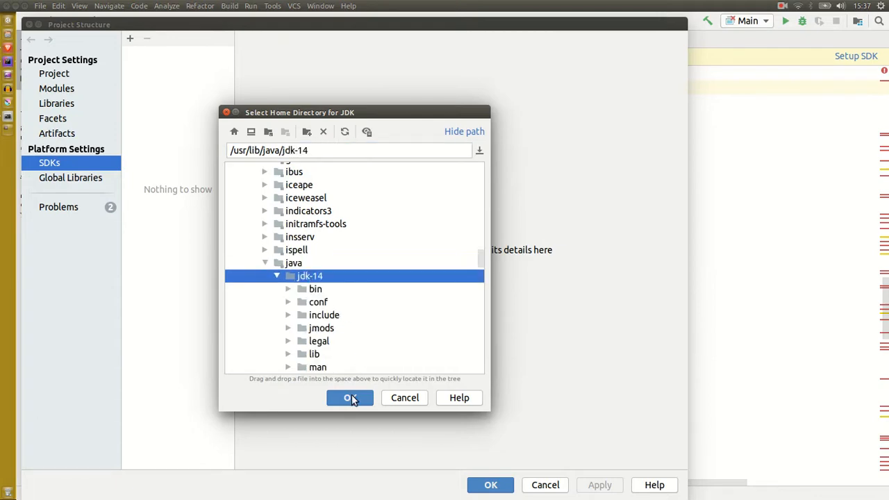
{"action": "left_click", "coordinate": [350, 397]}
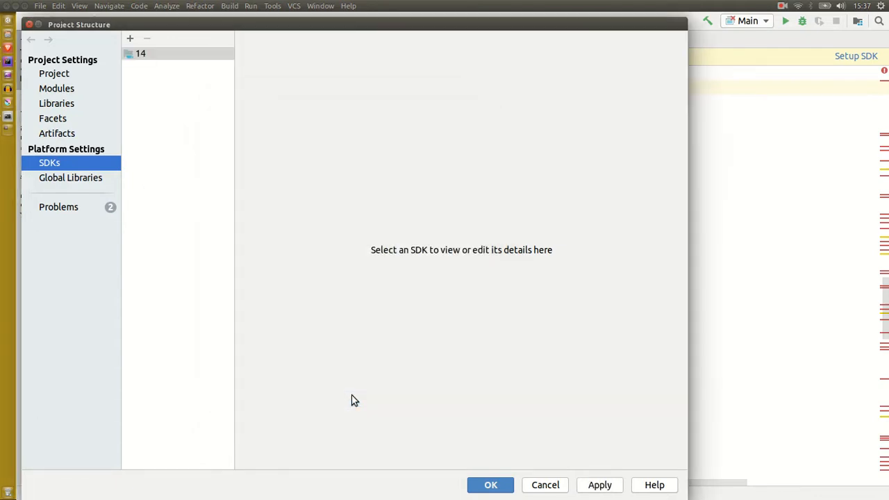
Step: Review SDK 14, set it as the project SDK, and save Project Structure
{"action": "left_click", "coordinate": [140, 53]}
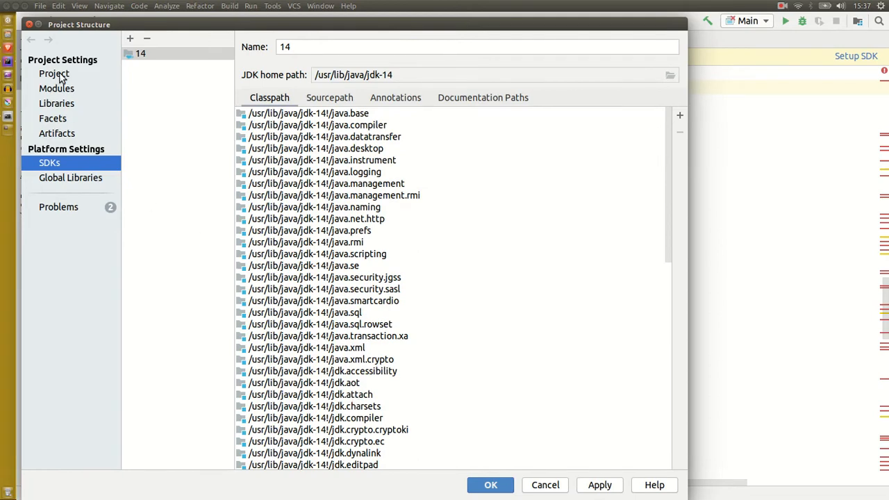
{"action": "left_click", "coordinate": [54, 74]}
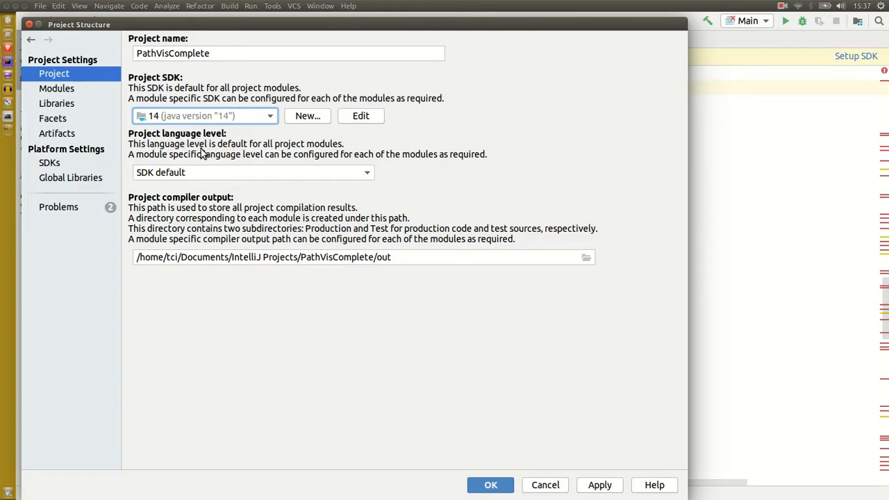
{"action": "left_click", "coordinate": [491, 485]}
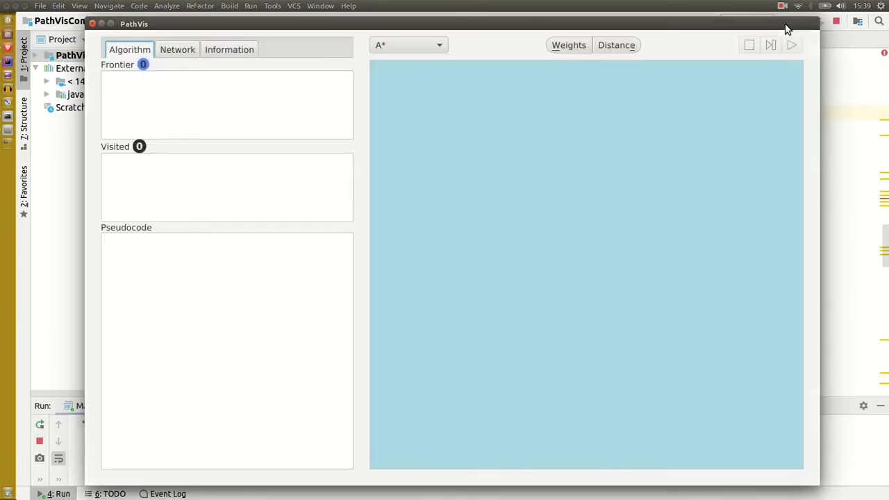
{"action": "mouse_move", "coordinate": [444, 136]}
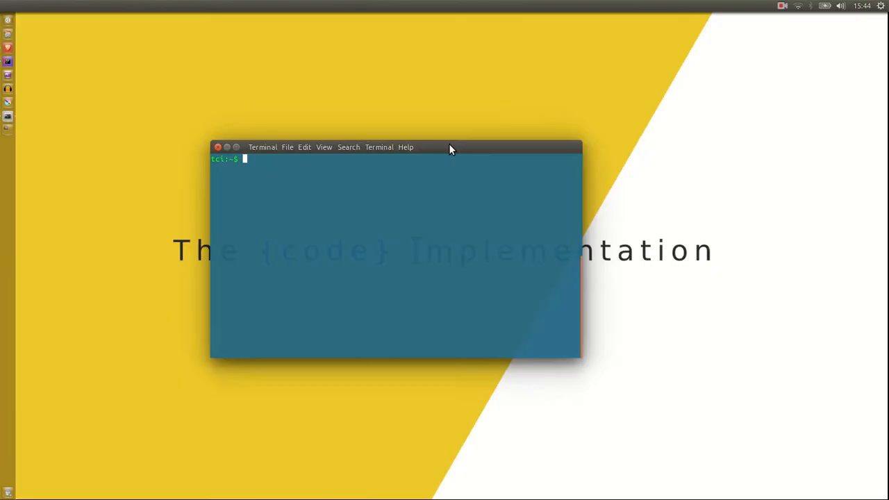
{"action": "type", "text": "jav"}
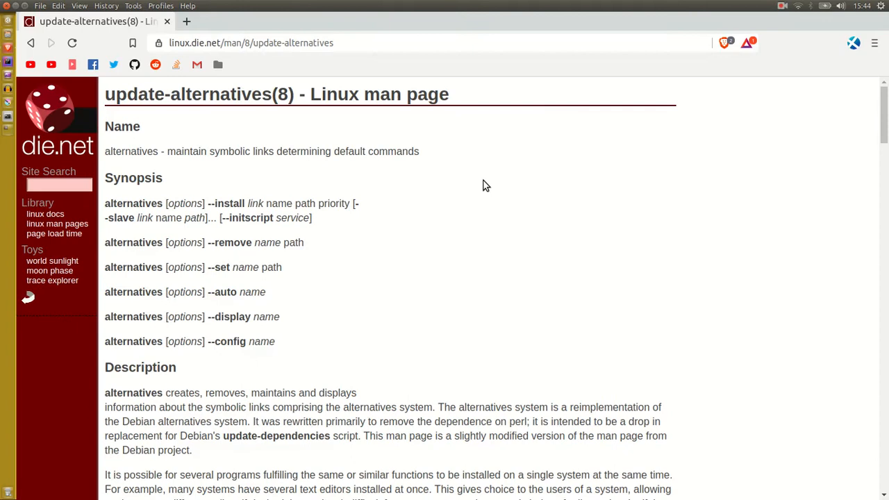
{"action": "mouse_move", "coordinate": [114, 96]}
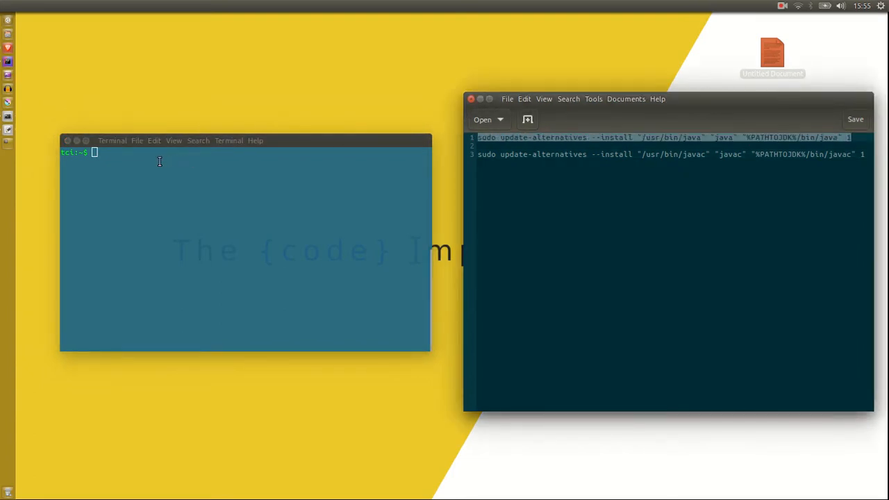
Step: Register jdk-14's bin/java as the /usr/bin/java alternative with priority 1
{"action": "type", "text": "sudo update-alternatives --install \"/usr/bin/java\" \"java\" \"%PATHTOJDK%/bin/java\" 1"}
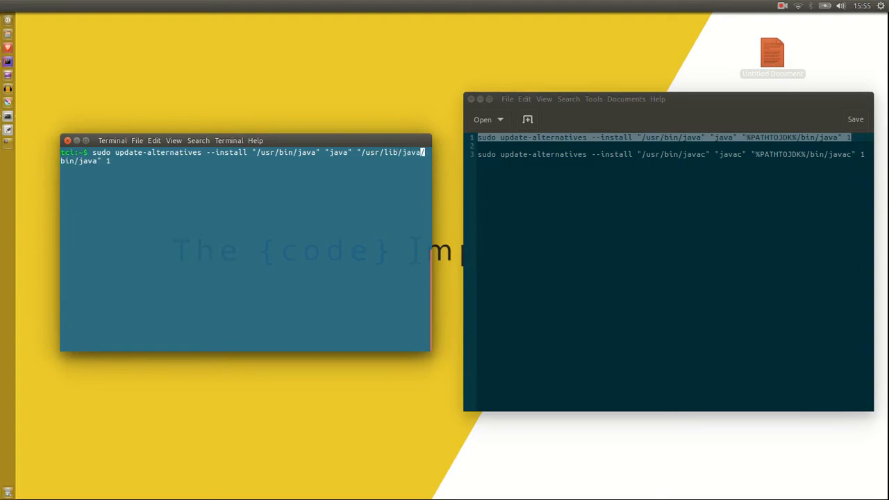
{"action": "type", "text": "jdk/"}
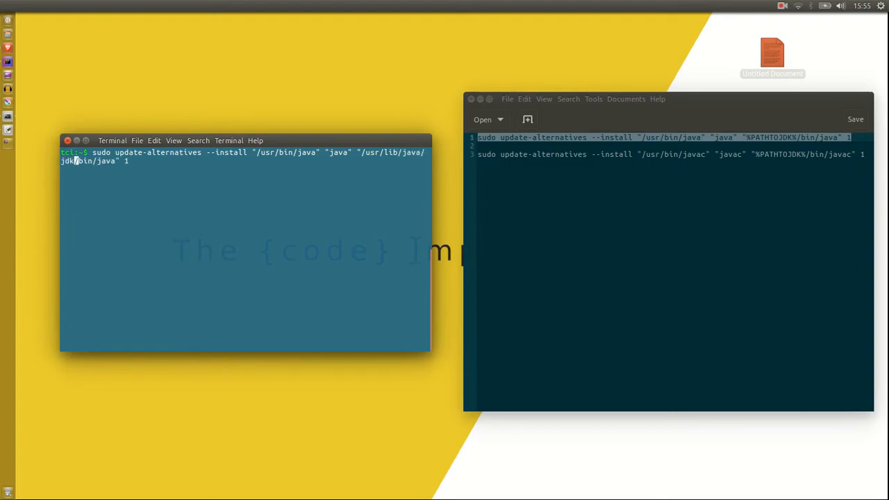
{"action": "type", "text": "-14"}
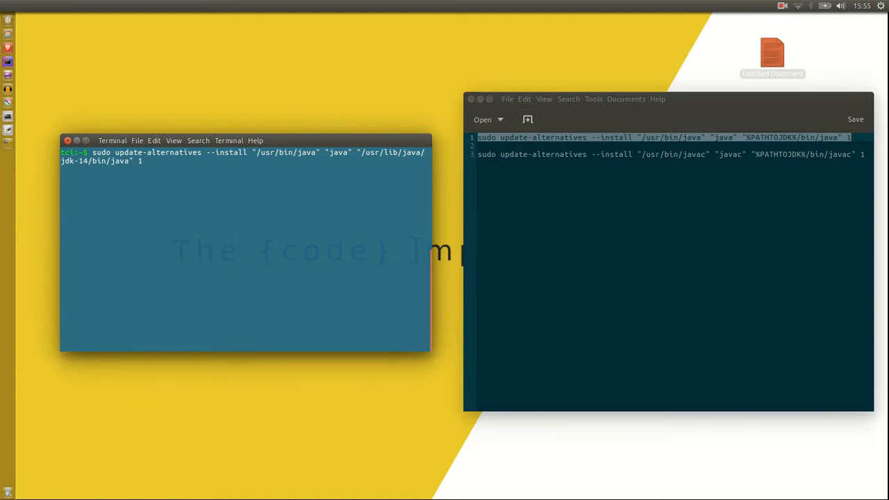
{"action": "key", "text": "Return"}
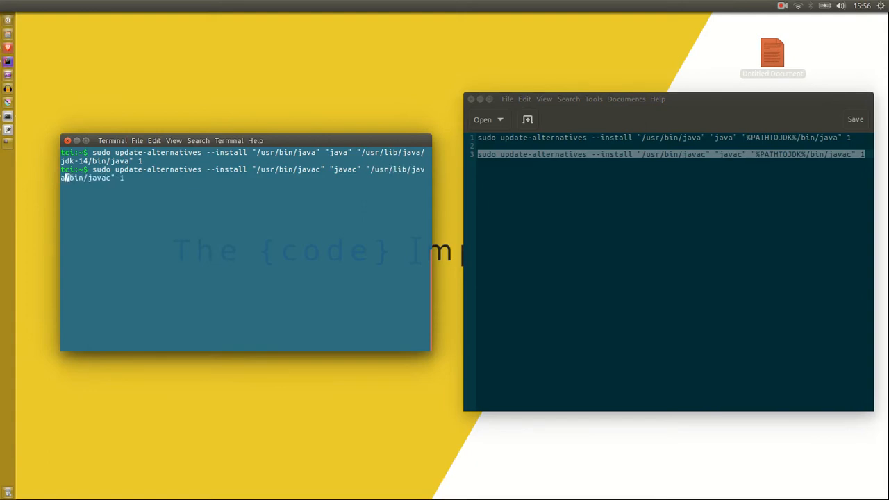
{"action": "type", "text": "jdk-8/"}
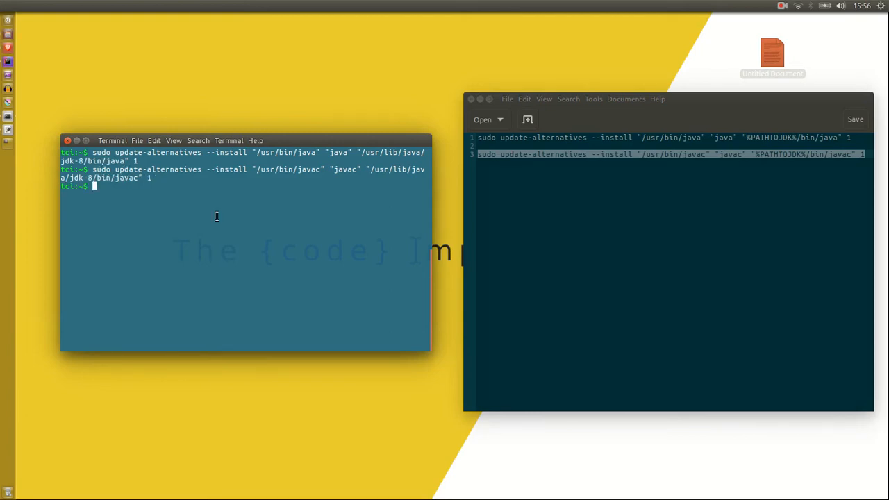
Step: Check the active java version, which reports 1.8.0_241
{"action": "type", "text": "java -"}
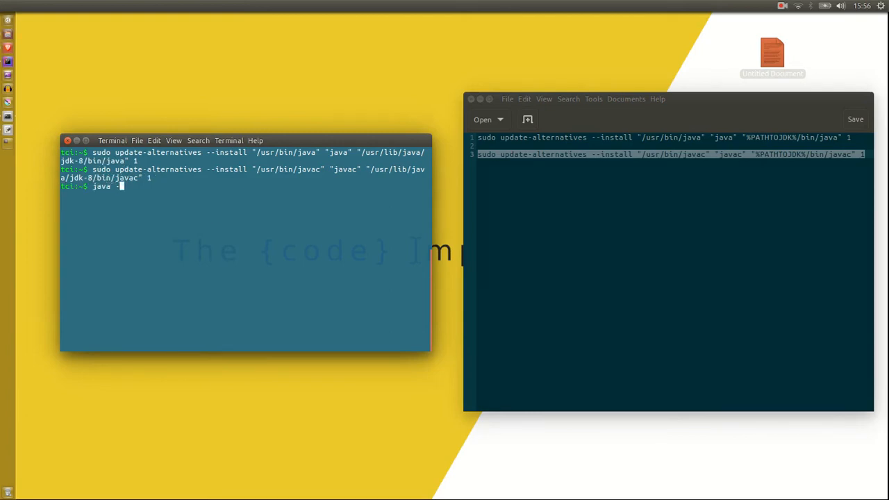
{"action": "type", "text": "version"}
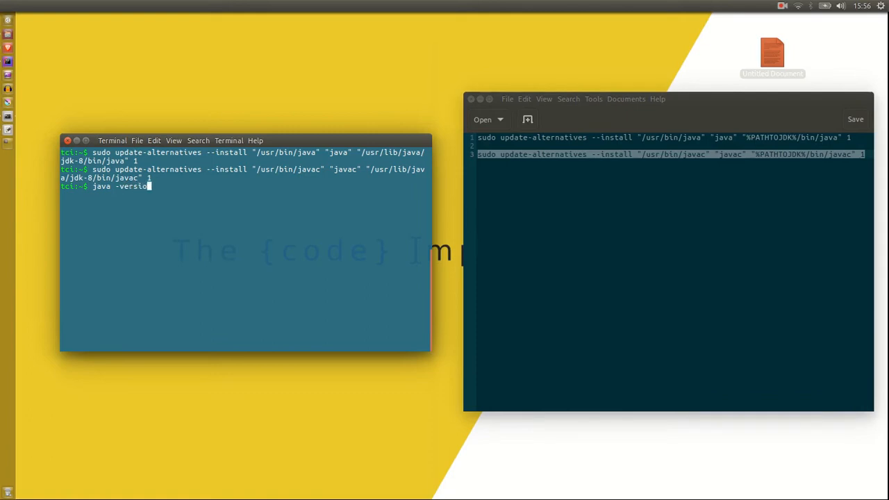
{"action": "key", "text": "Return"}
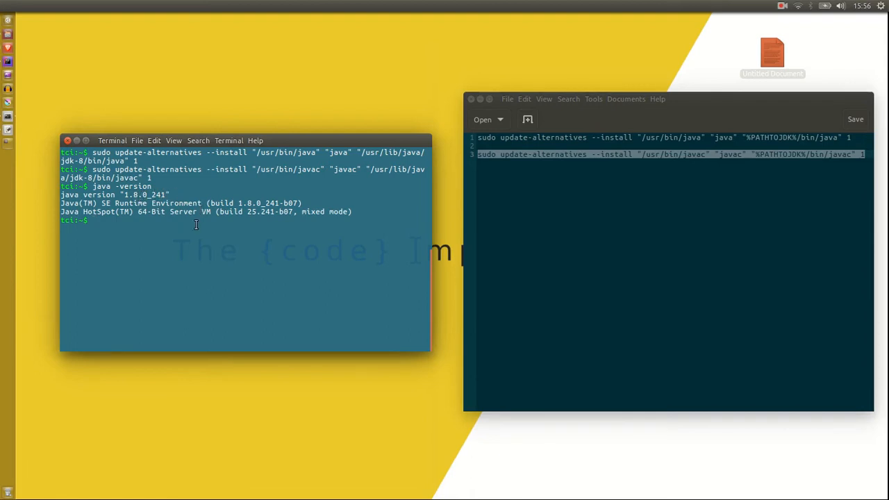
Step: List the available java alternatives with sudo update-alternatives --config java
{"action": "type", "text": "s"}
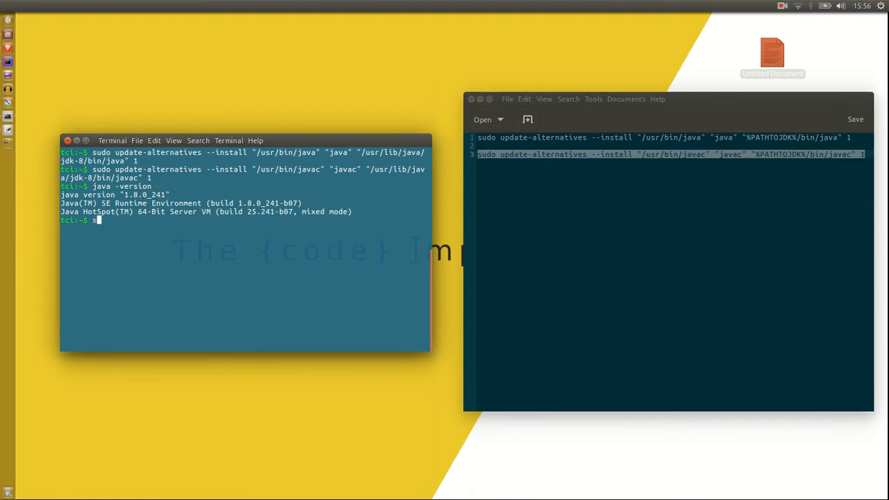
{"action": "type", "text": "udo"}
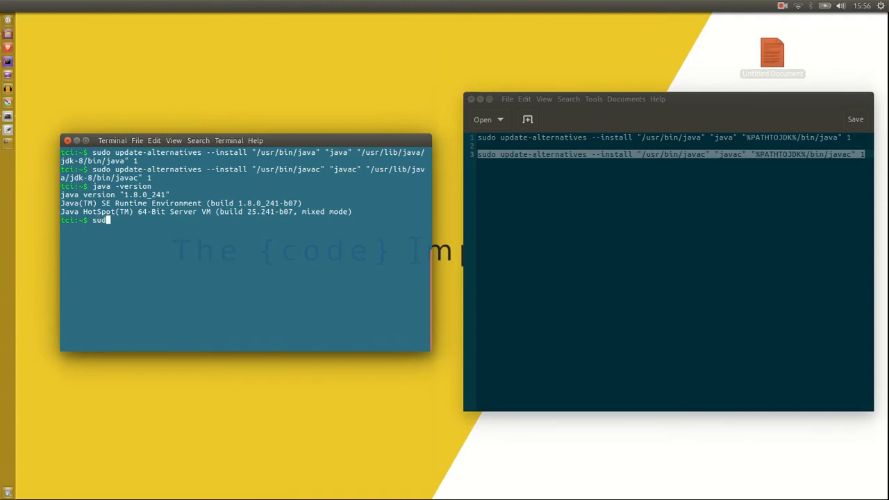
{"action": "type", "text": "update"}
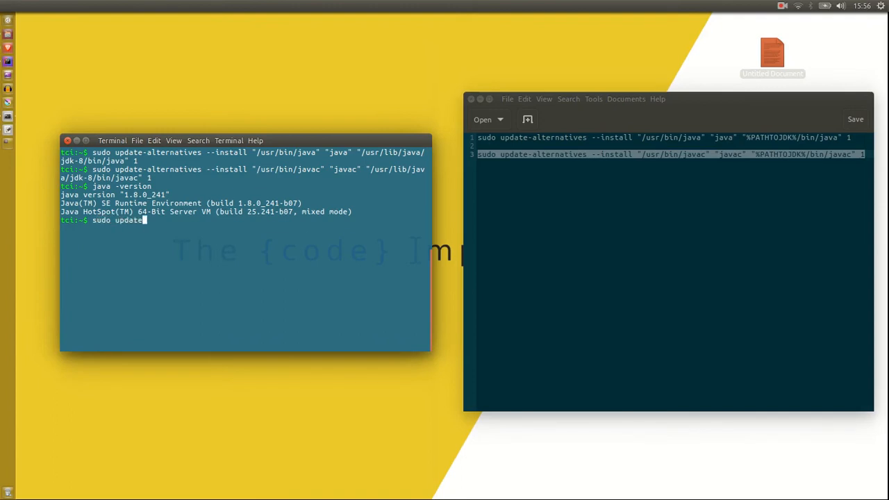
{"action": "type", "text": "-alternatives"}
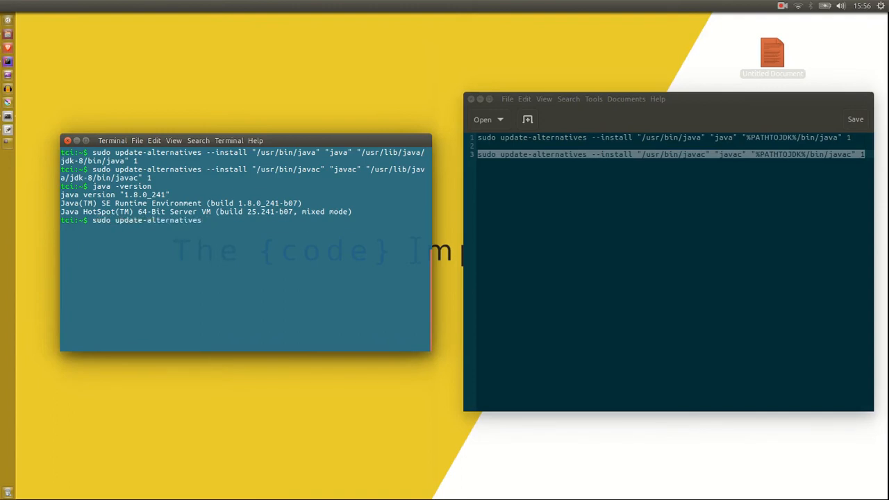
{"action": "type", "text": "--co"}
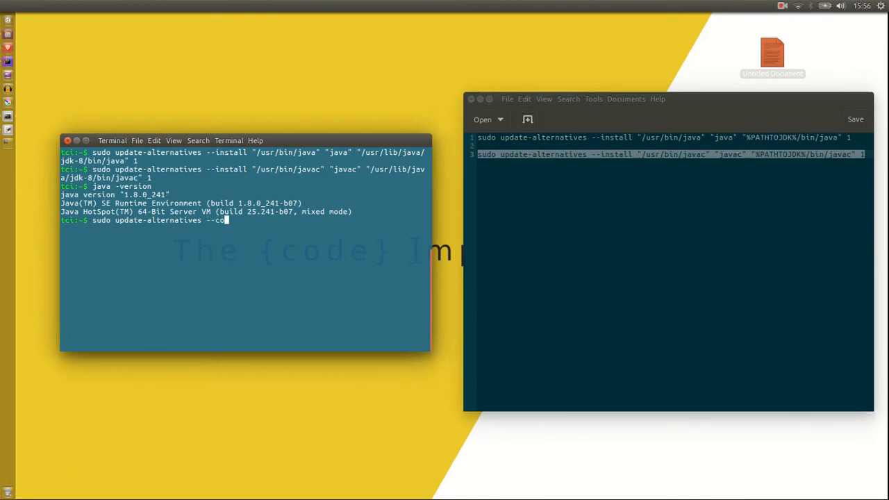
{"action": "type", "text": "nfig ja"}
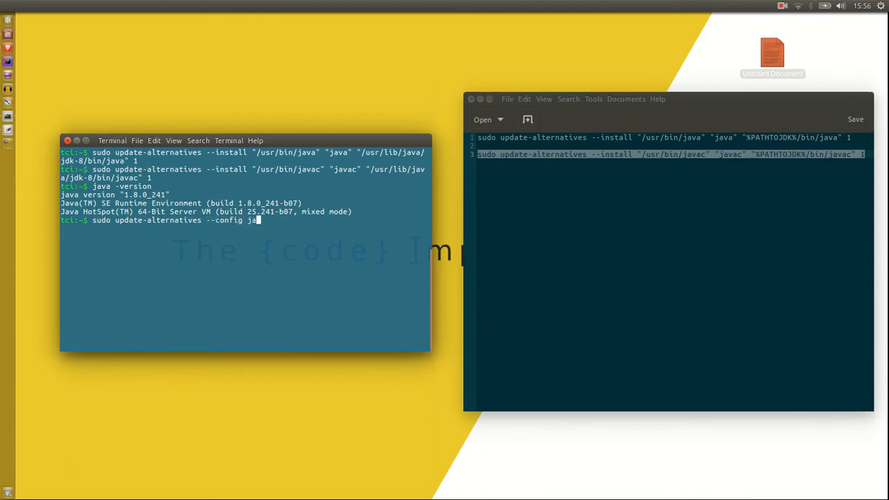
{"action": "key", "text": "Return"}
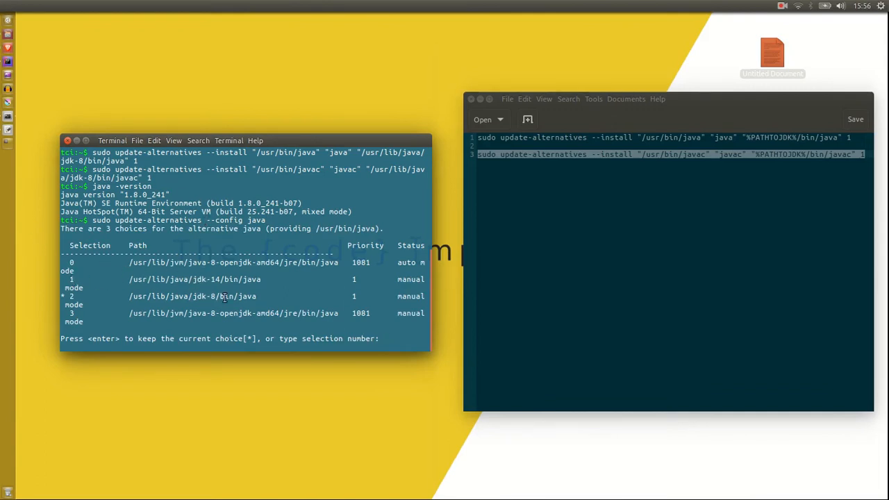
Step: Pick alternative 1 (jdk-14) for java, then run update-alternatives --config again for javac
{"action": "type", "text": "1"}
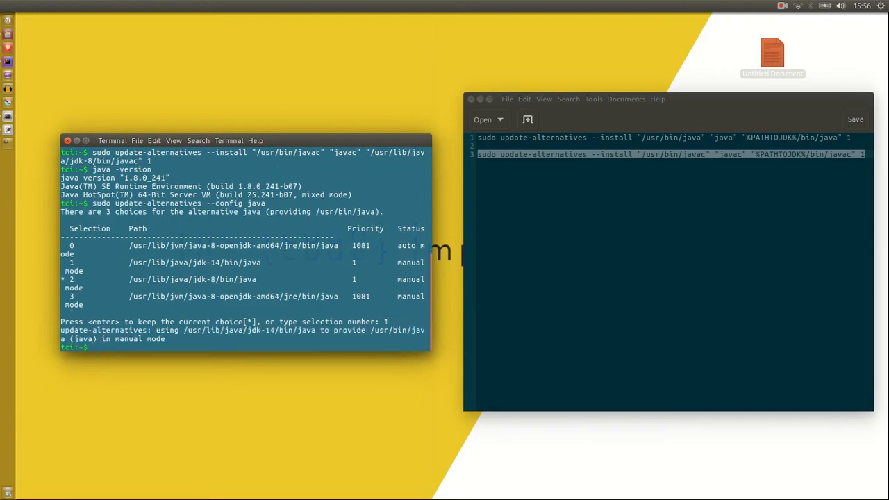
{"action": "type", "text": "sudo update-alternatives --config java"}
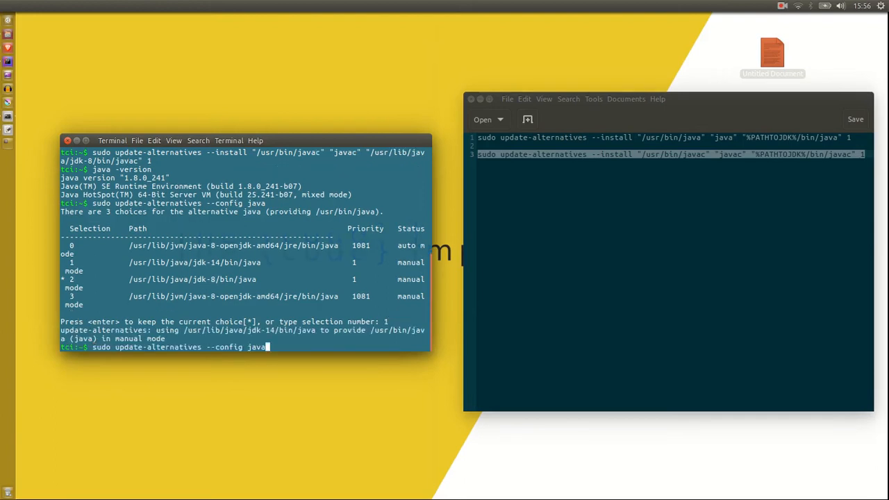
{"action": "key", "text": "Return"}
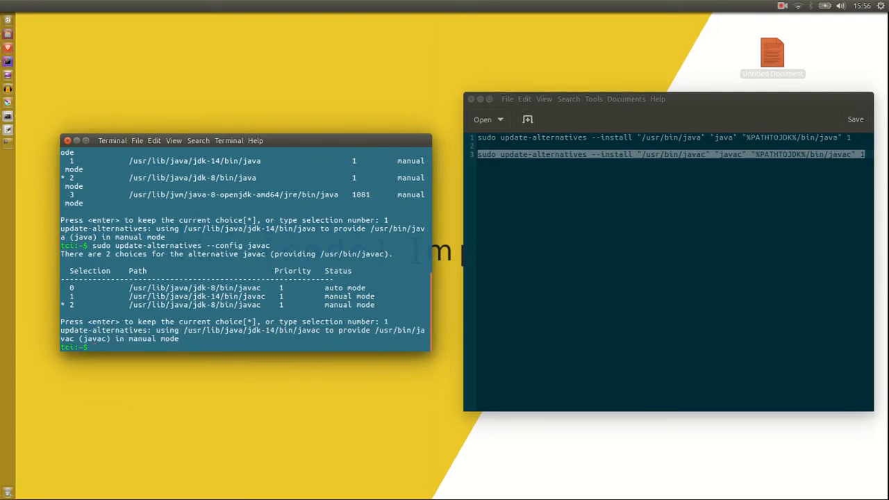
Step: Run java -version to confirm Java 14 (build 14+36-1461) is now the default
{"action": "type", "text": "java"}
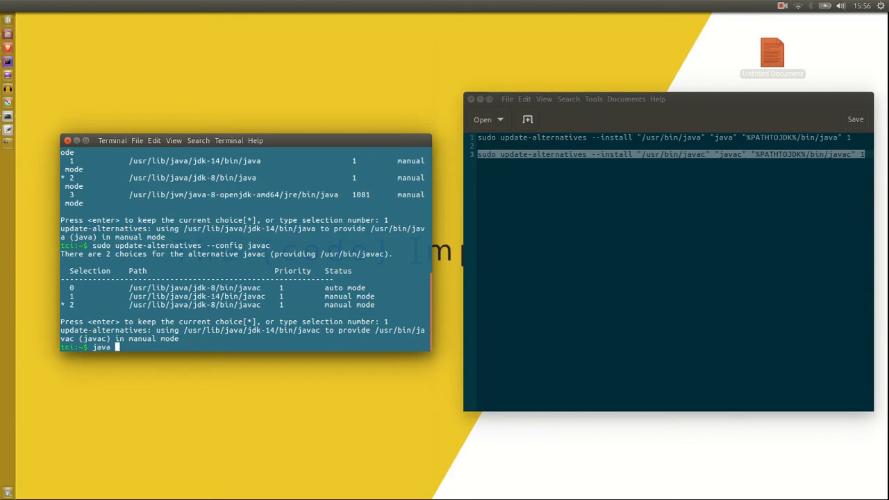
{"action": "type", "text": "-version"}
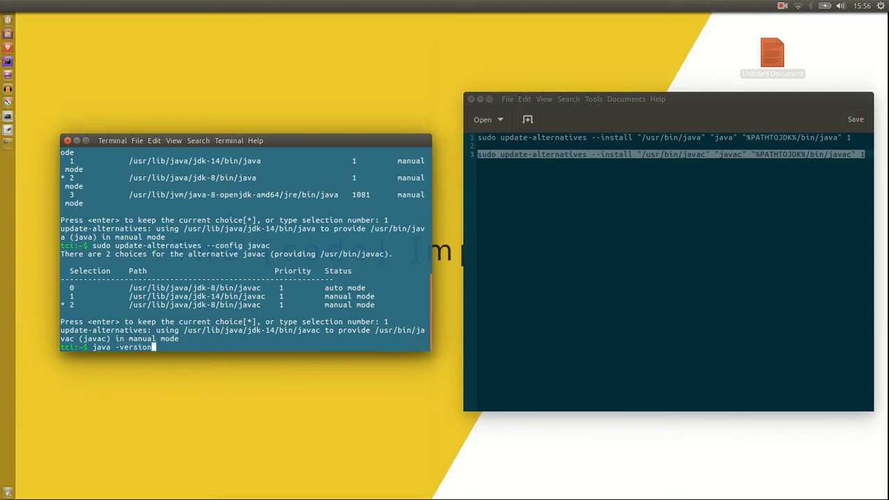
{"action": "key", "text": "Return"}
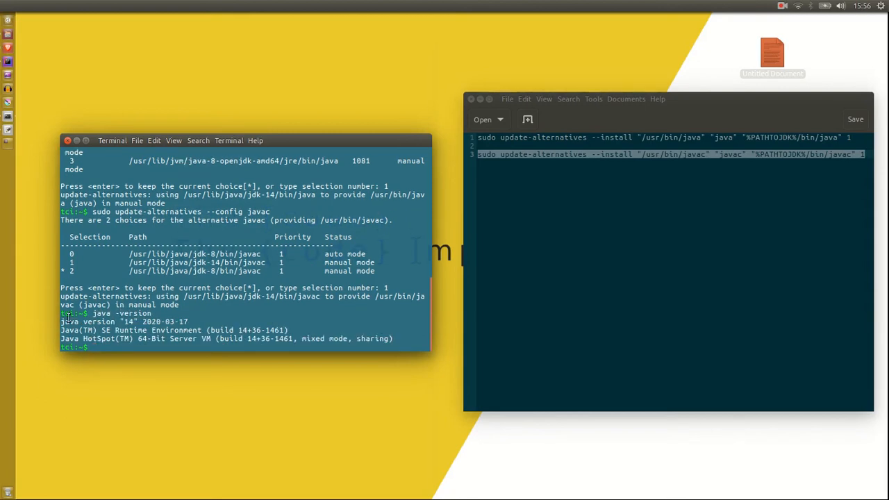